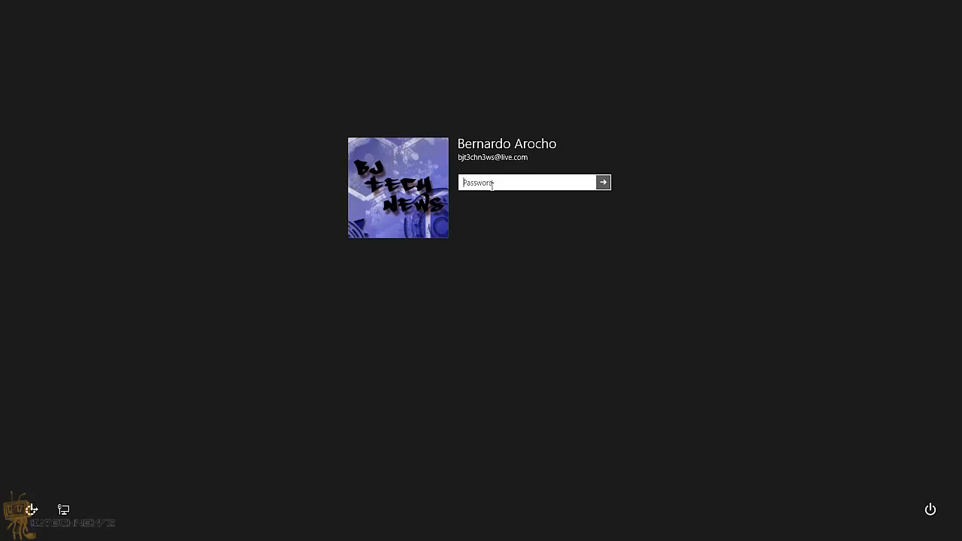
# Enter the account password and sign in to reach the desktop
pyautogui.write('password')
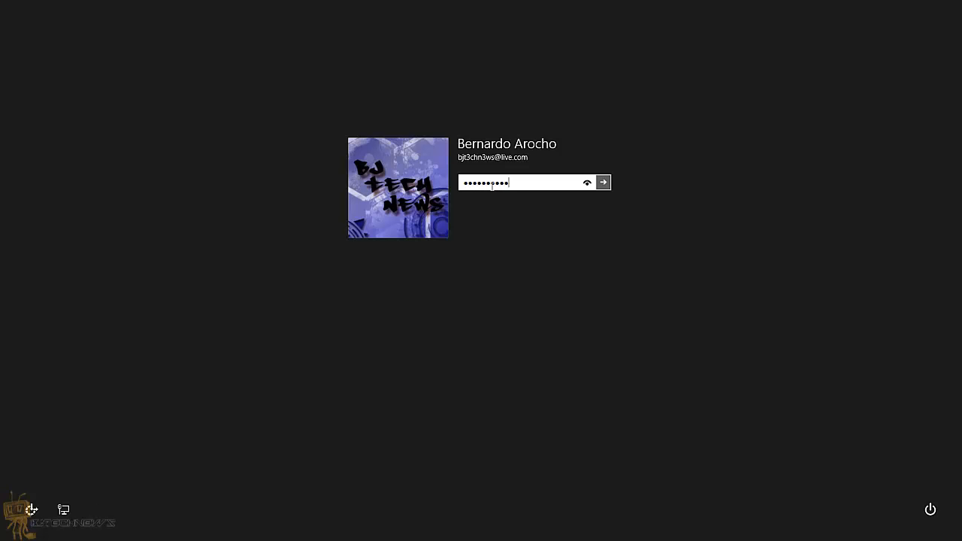
pyautogui.click(605, 182)
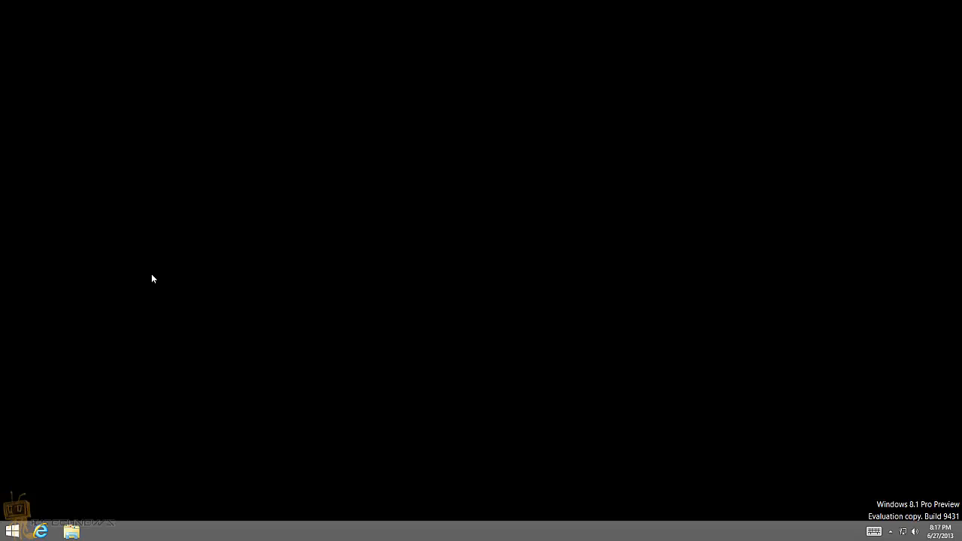
# Bring up the Windows 8.1 Start screen with its live tiles
pyautogui.click(16, 529)
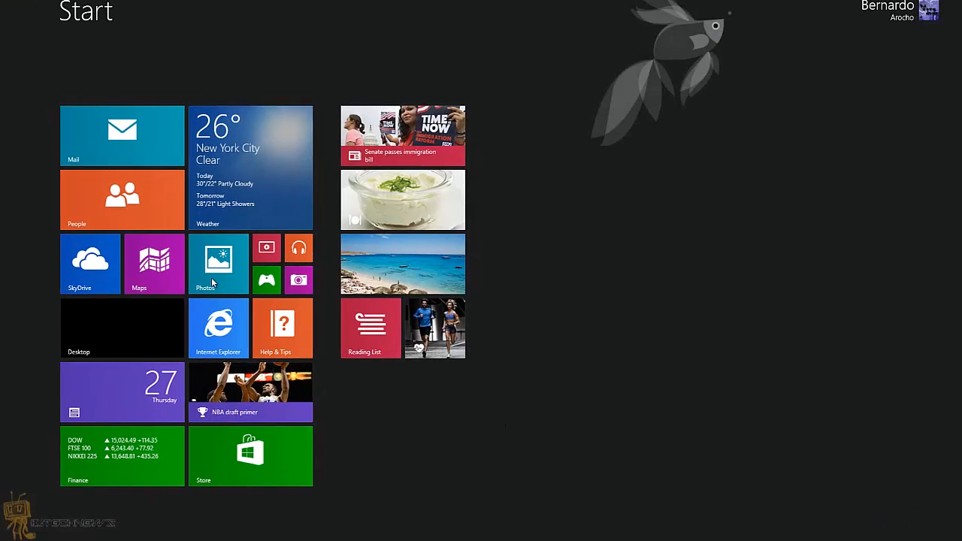
pyautogui.moveTo(258, 181)
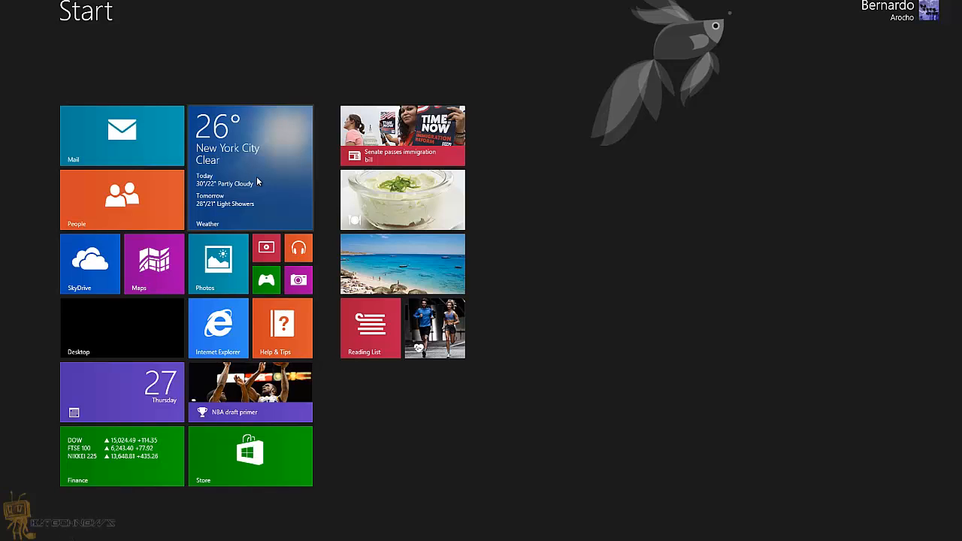
pyautogui.moveTo(241, 235)
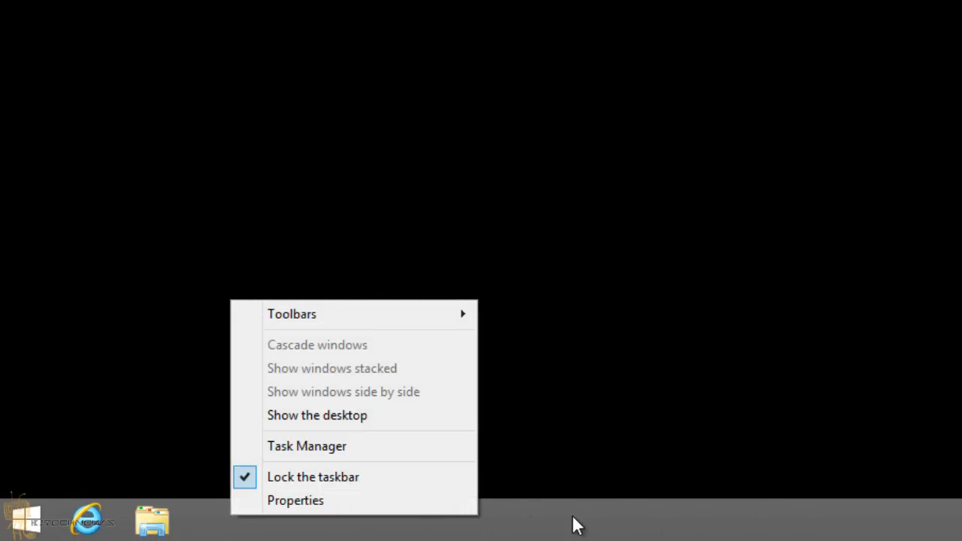
# In Taskbar Properties Navigation, enable 'Go to the desktop instead of Start when I sign in'
pyautogui.click(294, 500)
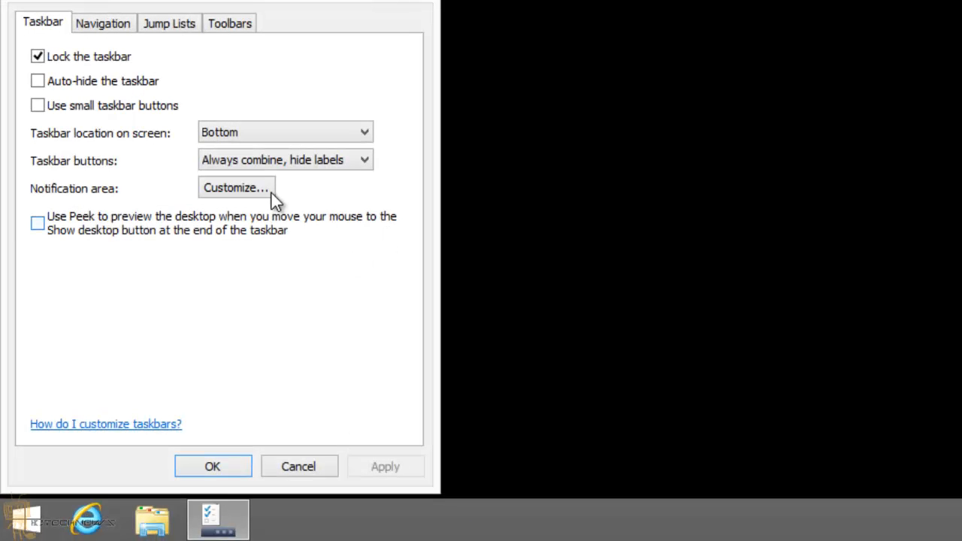
pyautogui.click(102, 22)
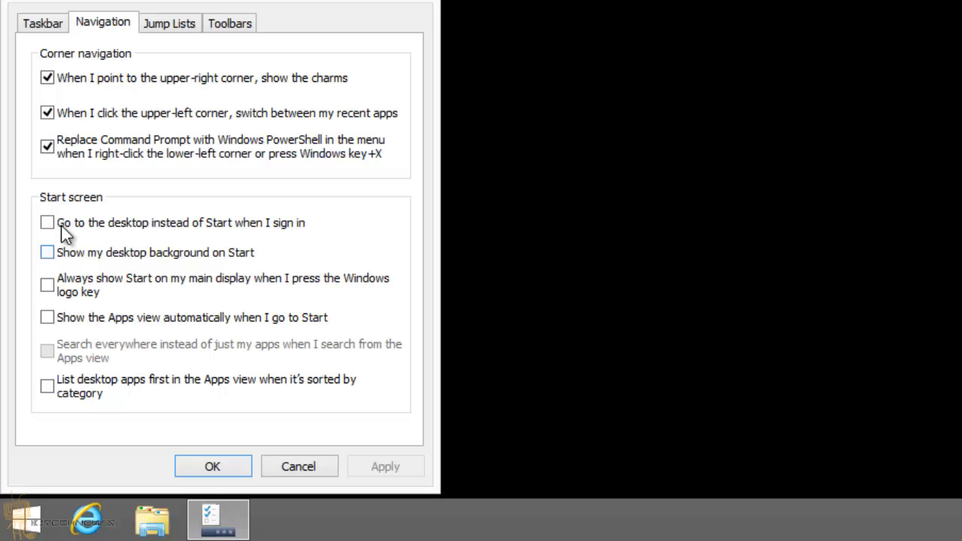
pyautogui.click(41, 222)
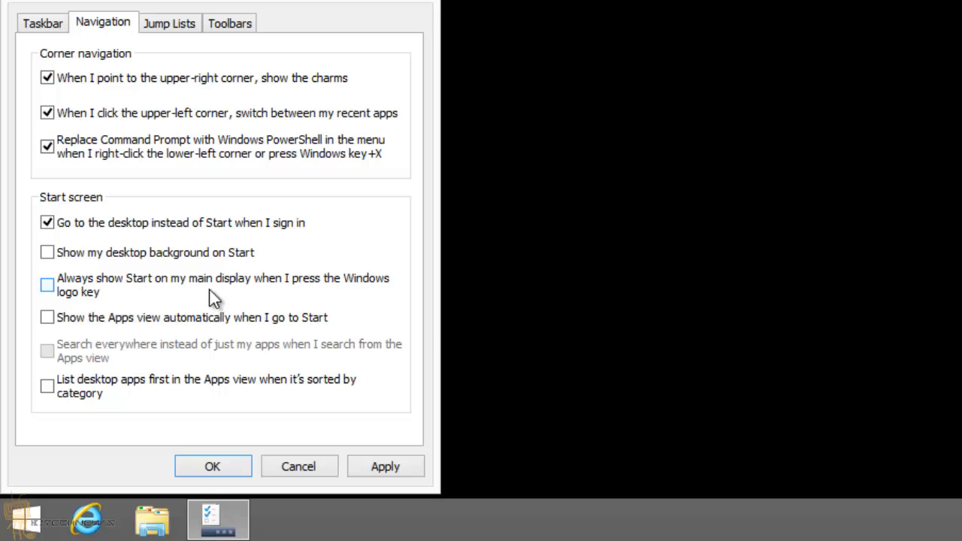
pyautogui.moveTo(120, 303)
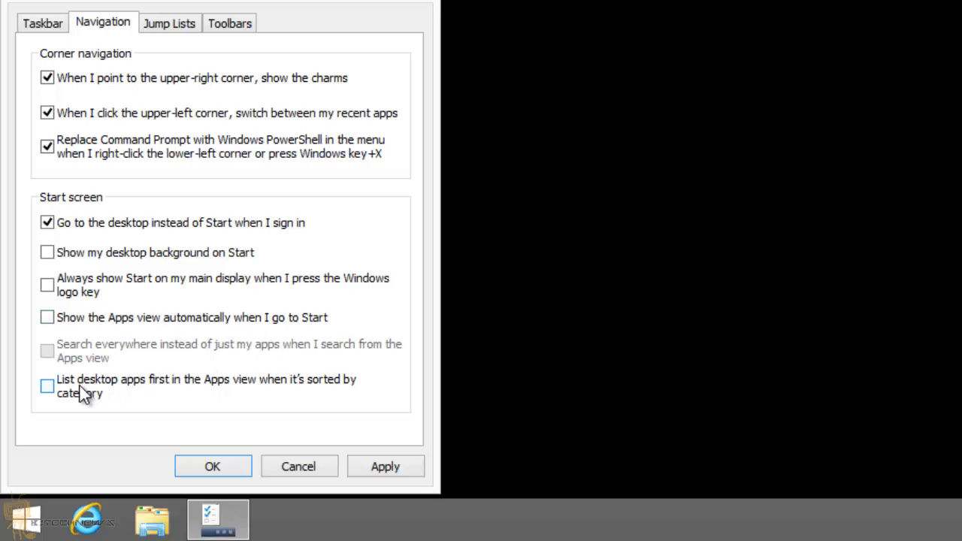
pyautogui.moveTo(218, 398)
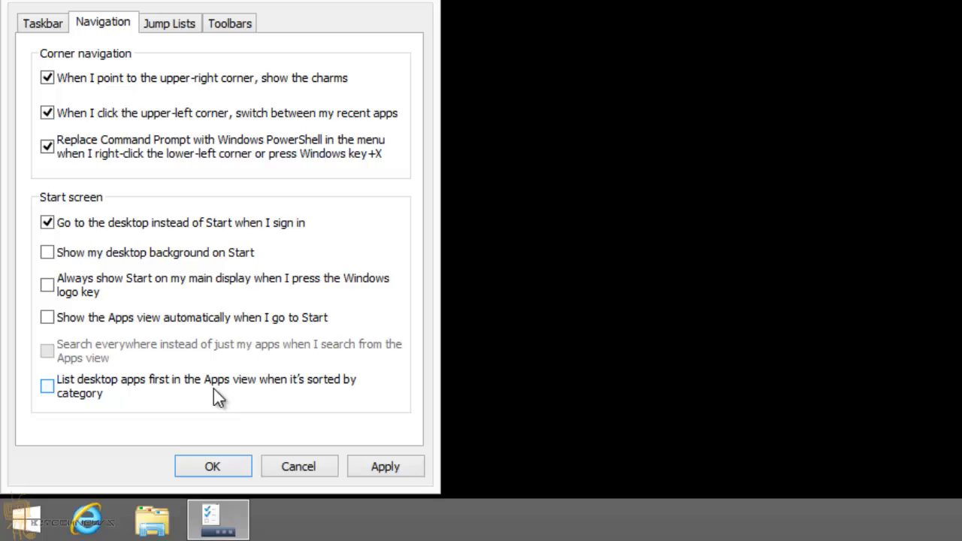
pyautogui.moveTo(262, 406)
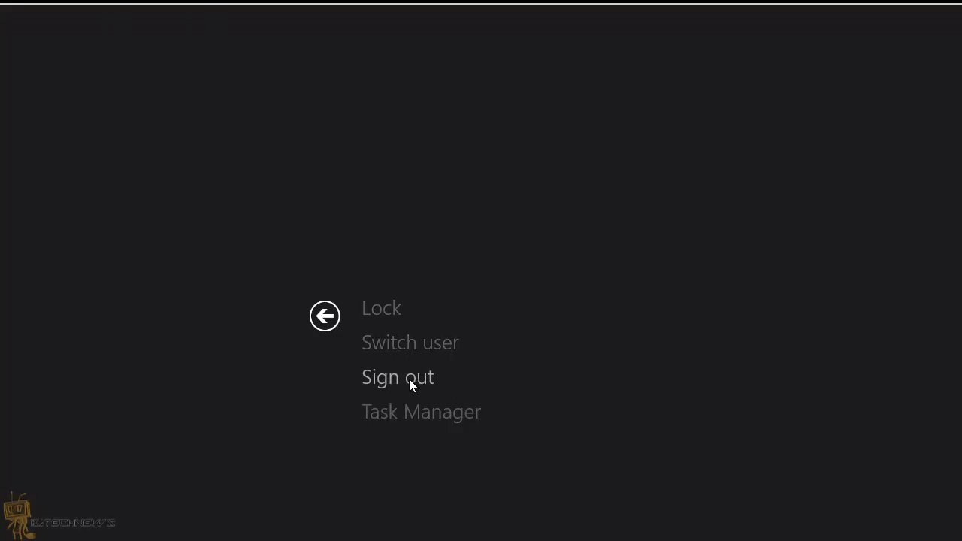
# Sign out of the account to return to the sign-in screen
pyautogui.click(397, 377)
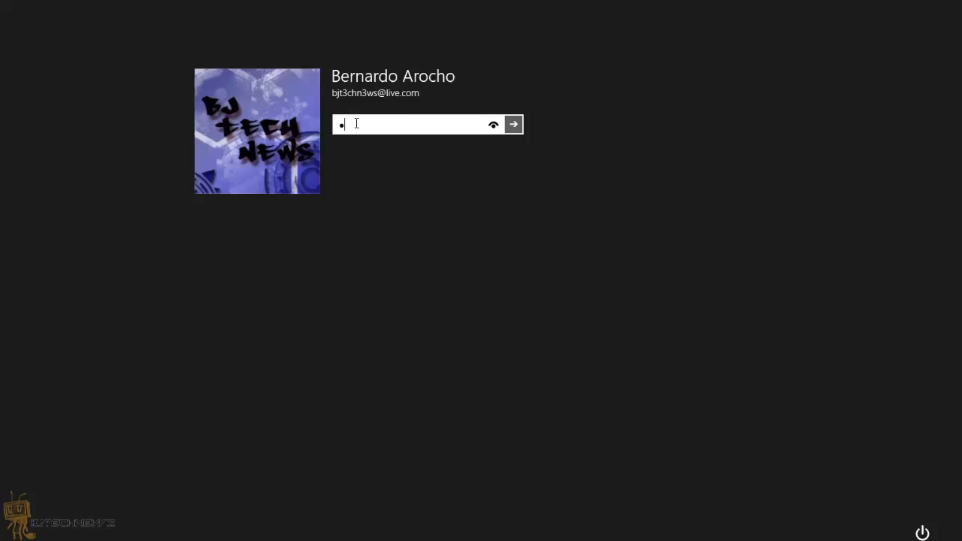